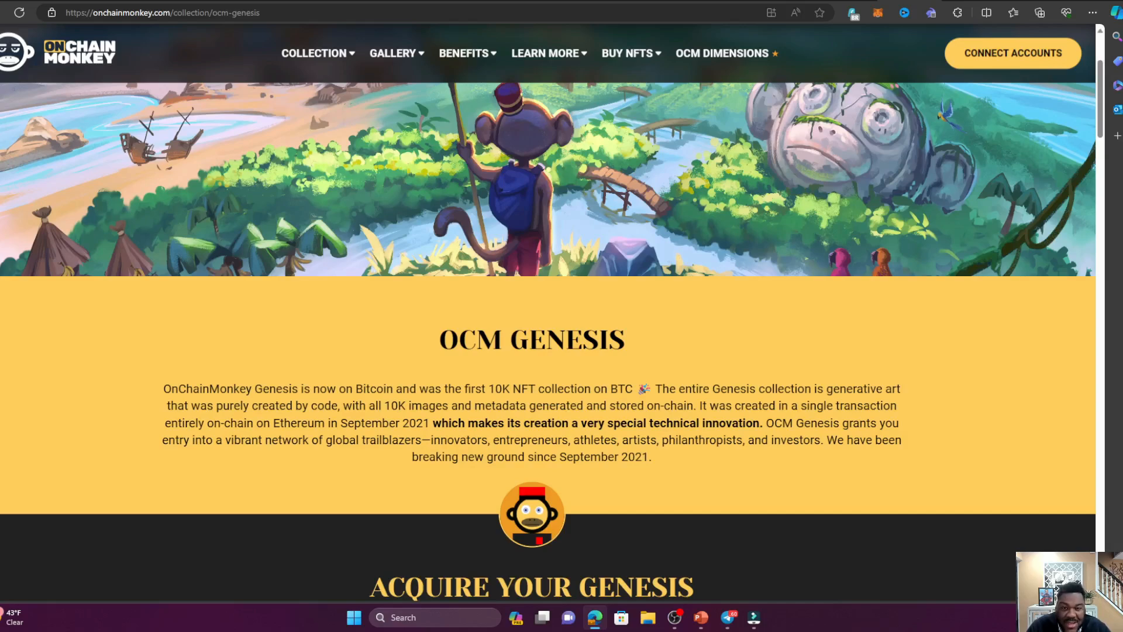
# Scroll through the Xverse wallet download page and return to the Xverse home page.
pyautogui.scroll(-3)
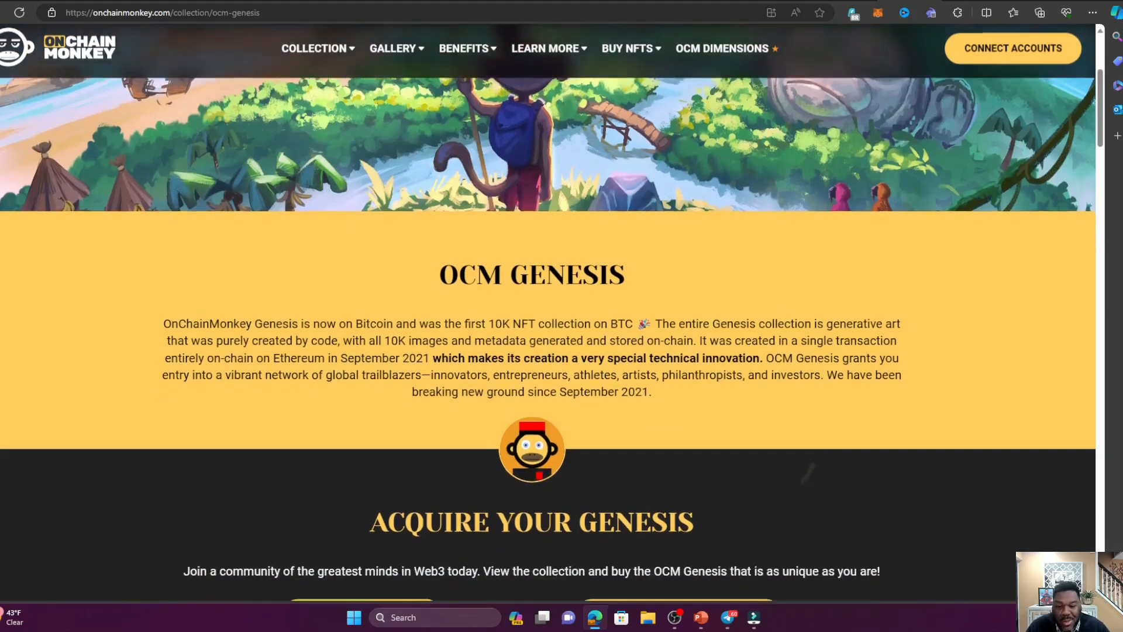
pyautogui.scroll(-3)
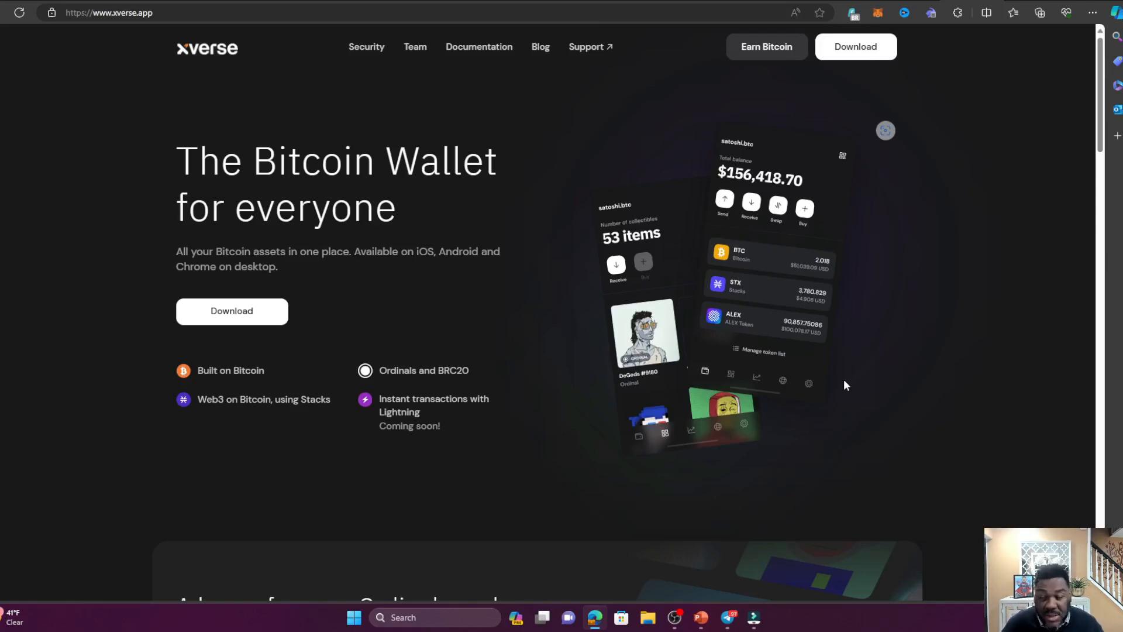
pyautogui.moveTo(844, 386)
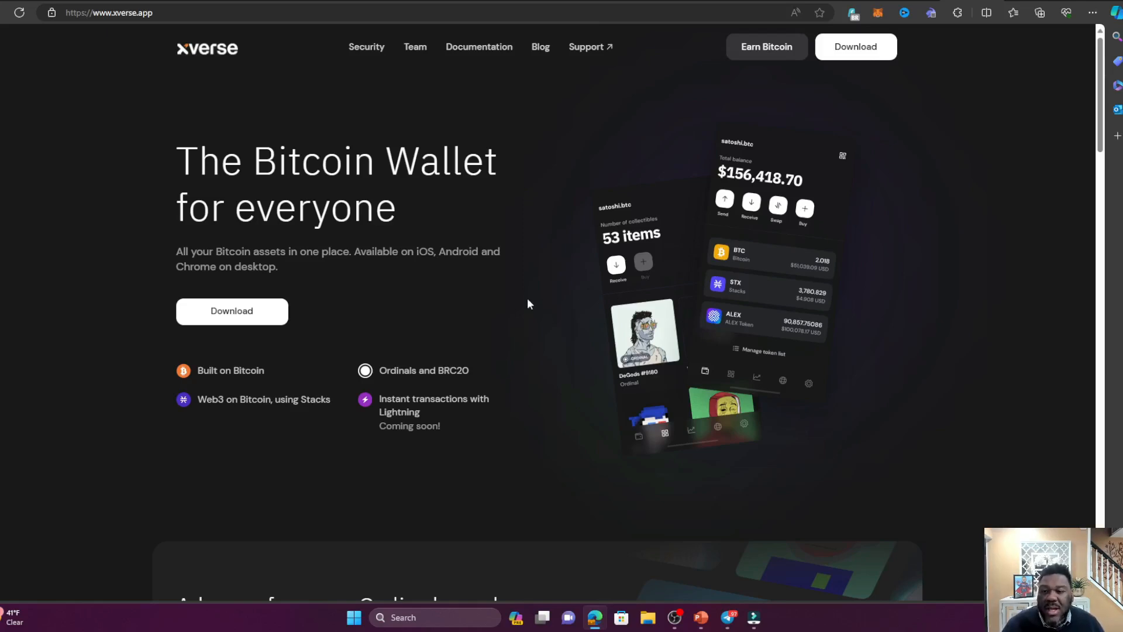
pyautogui.moveTo(489, 296)
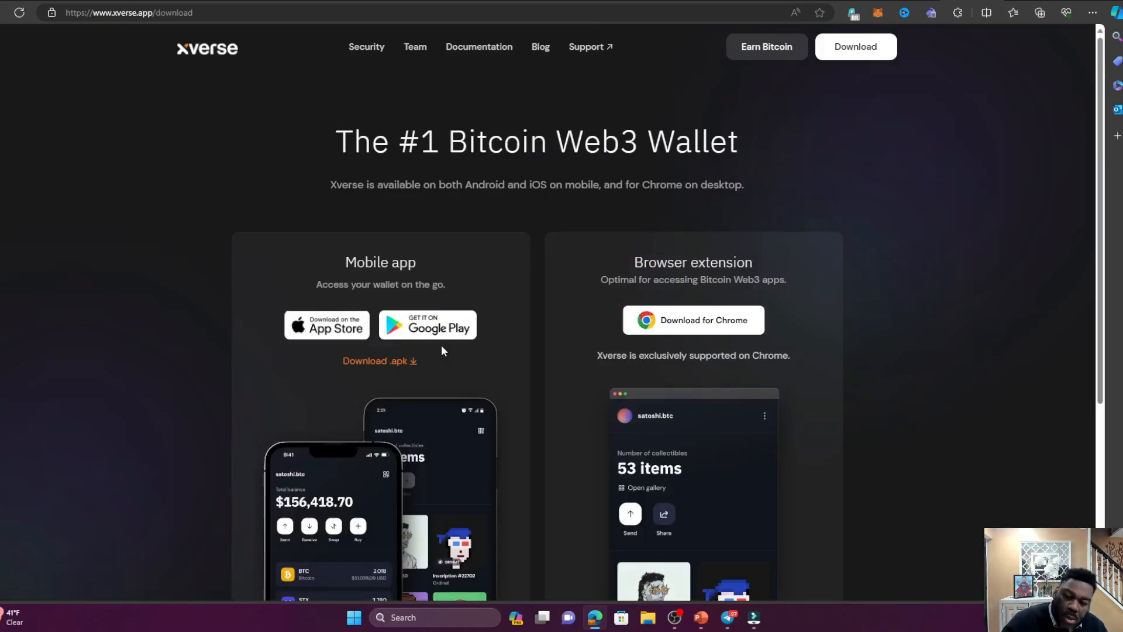
pyautogui.scroll(-3)
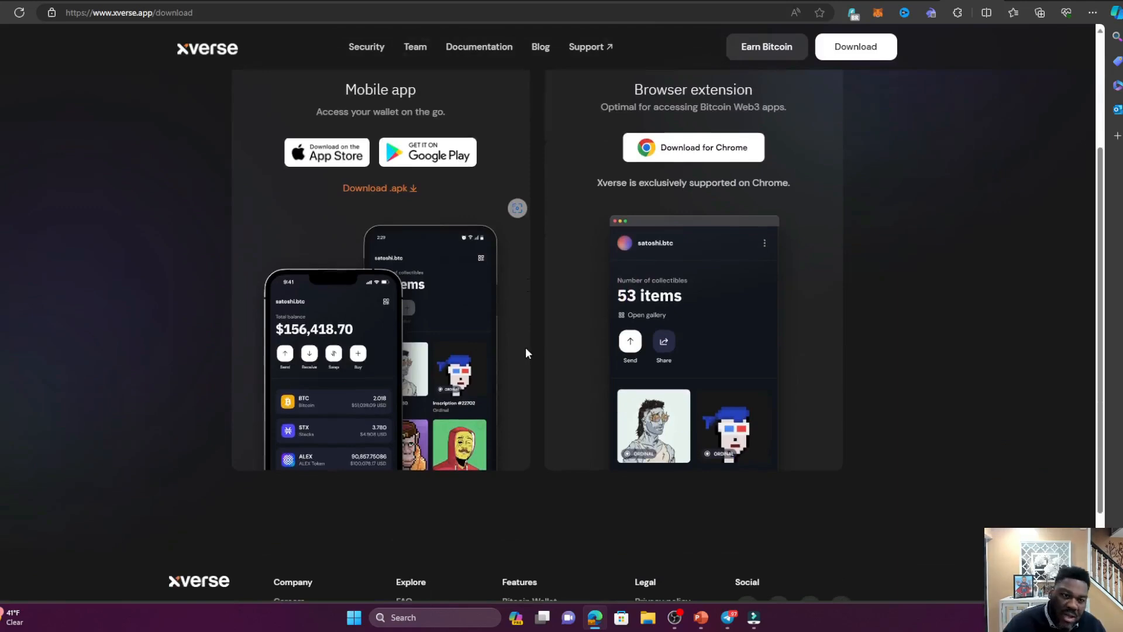
pyautogui.scroll(-3)
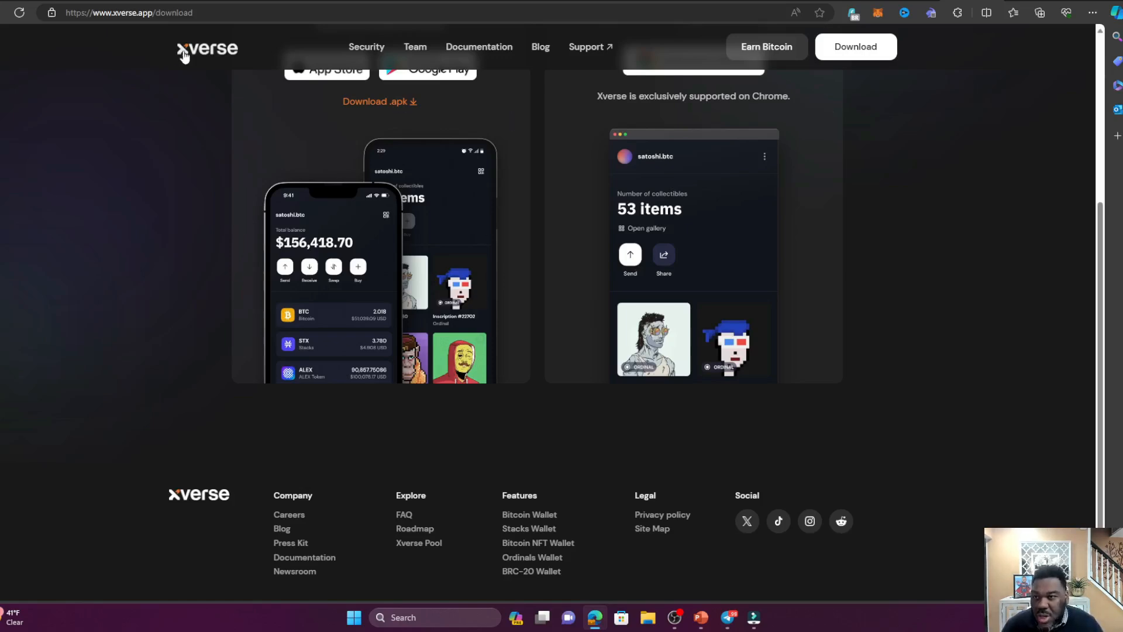
pyautogui.click(182, 49)
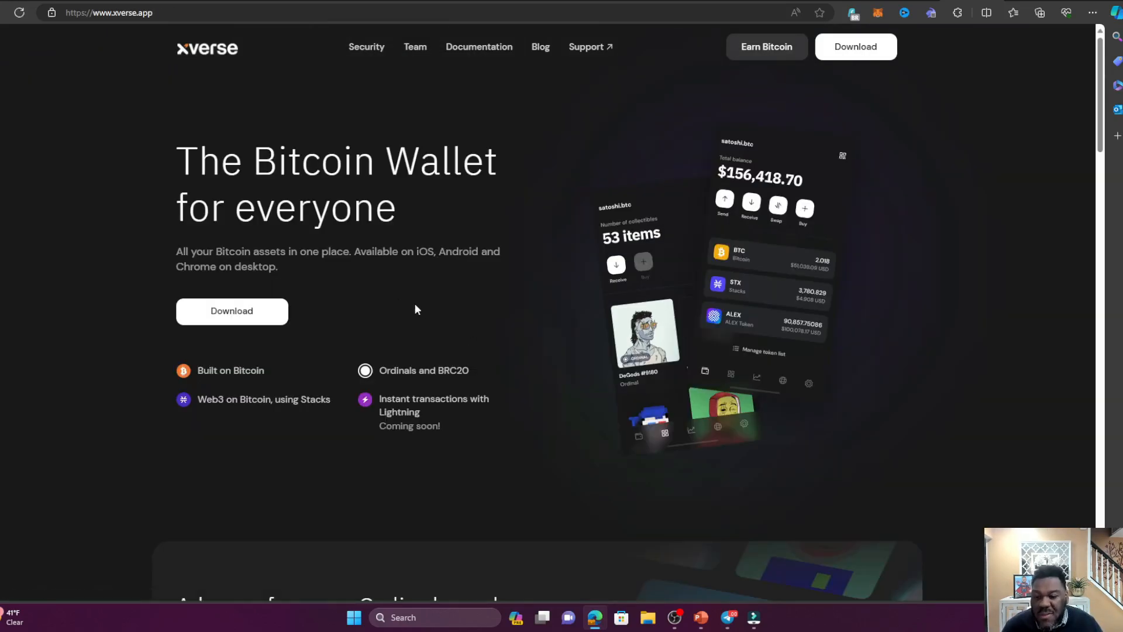
pyautogui.scroll(-3)
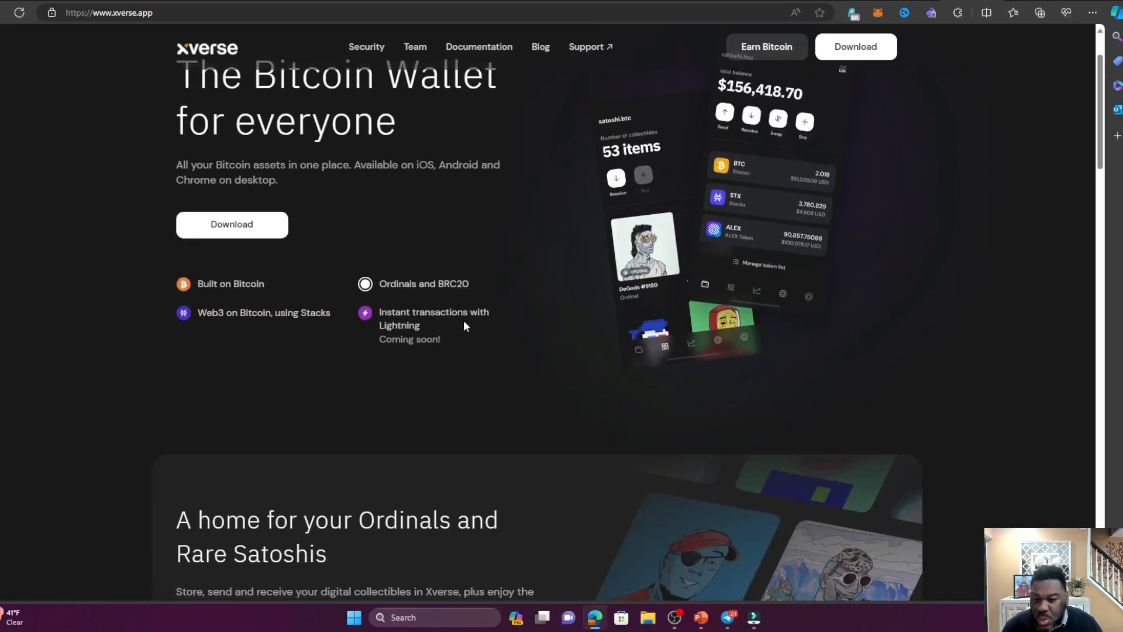
pyautogui.moveTo(353, 319)
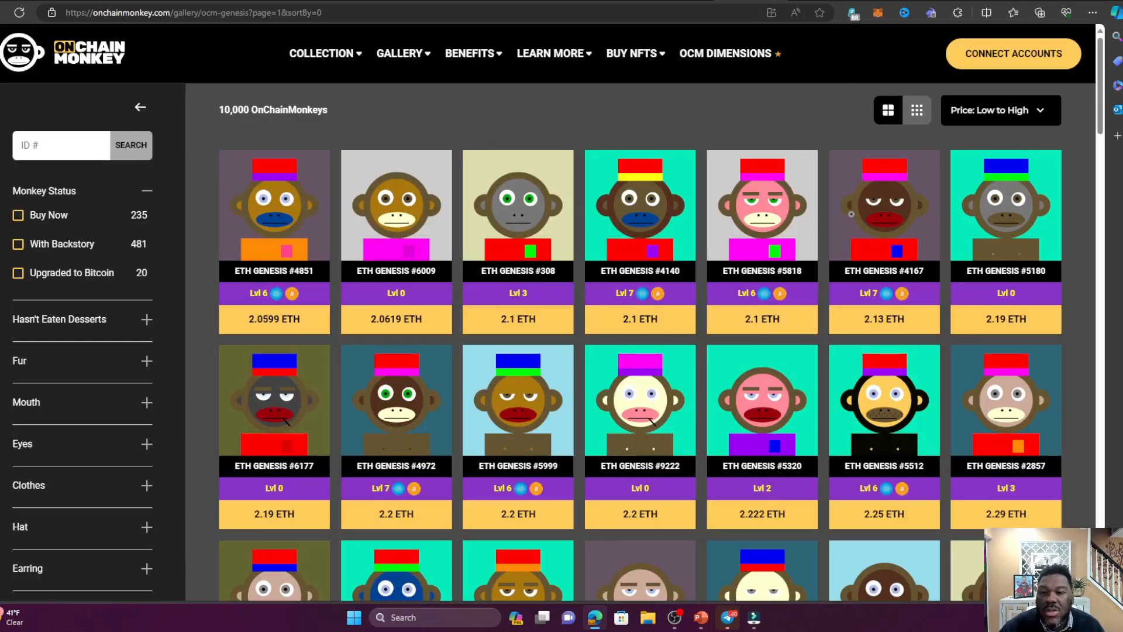
pyautogui.moveTo(358, 136)
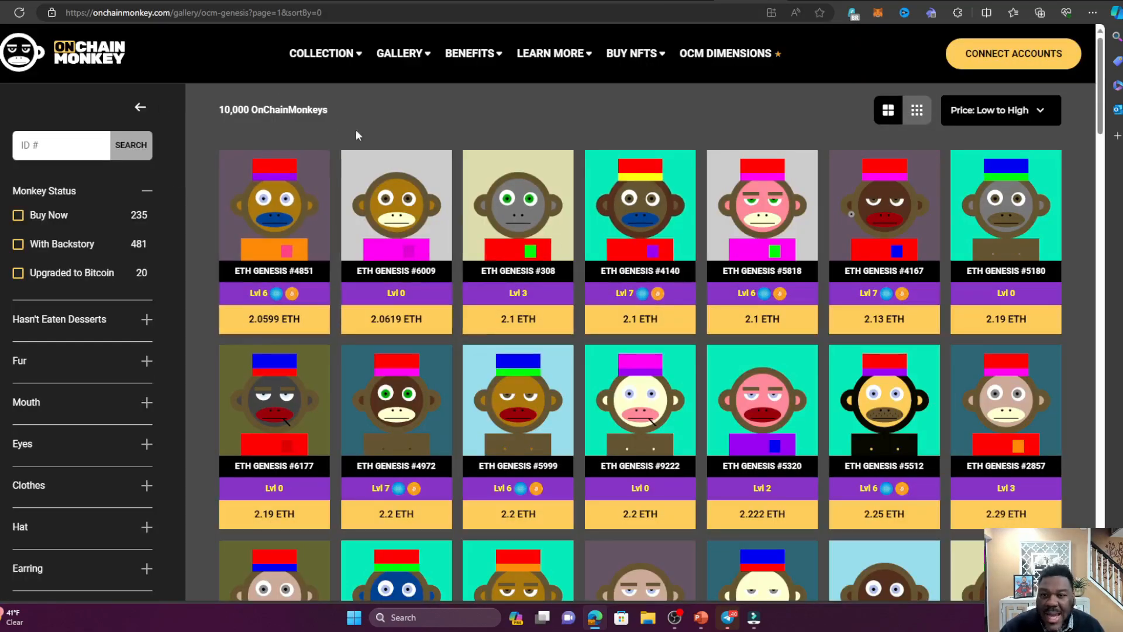
# Browse the Genesis gallery list toward the ETH Genesis #5818 card.
pyautogui.click(400, 53)
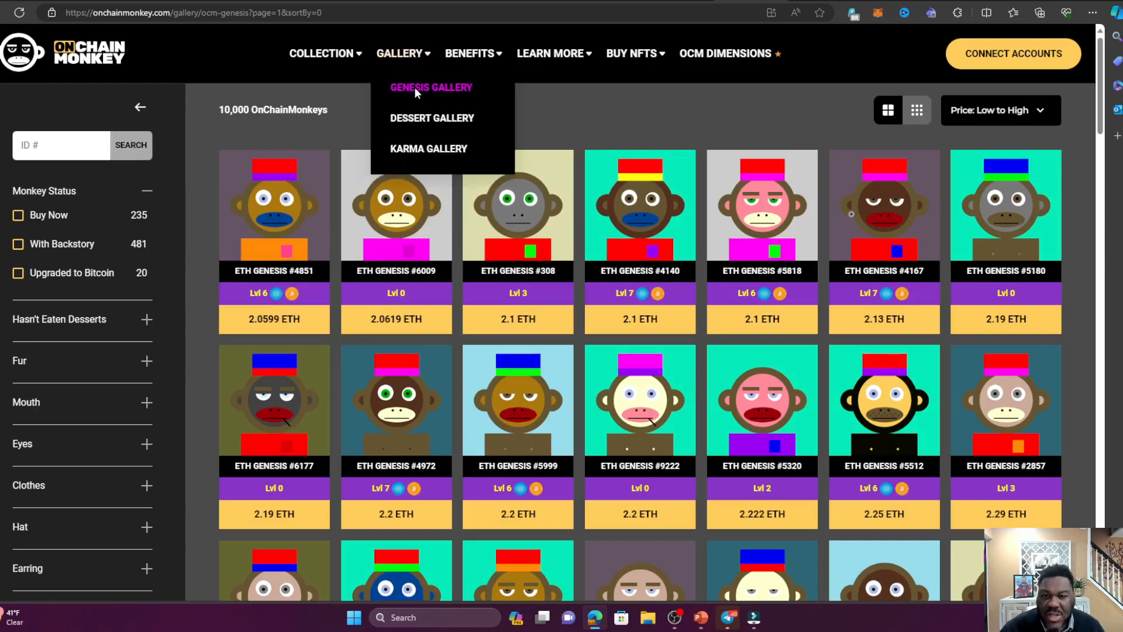
pyautogui.scroll(-3)
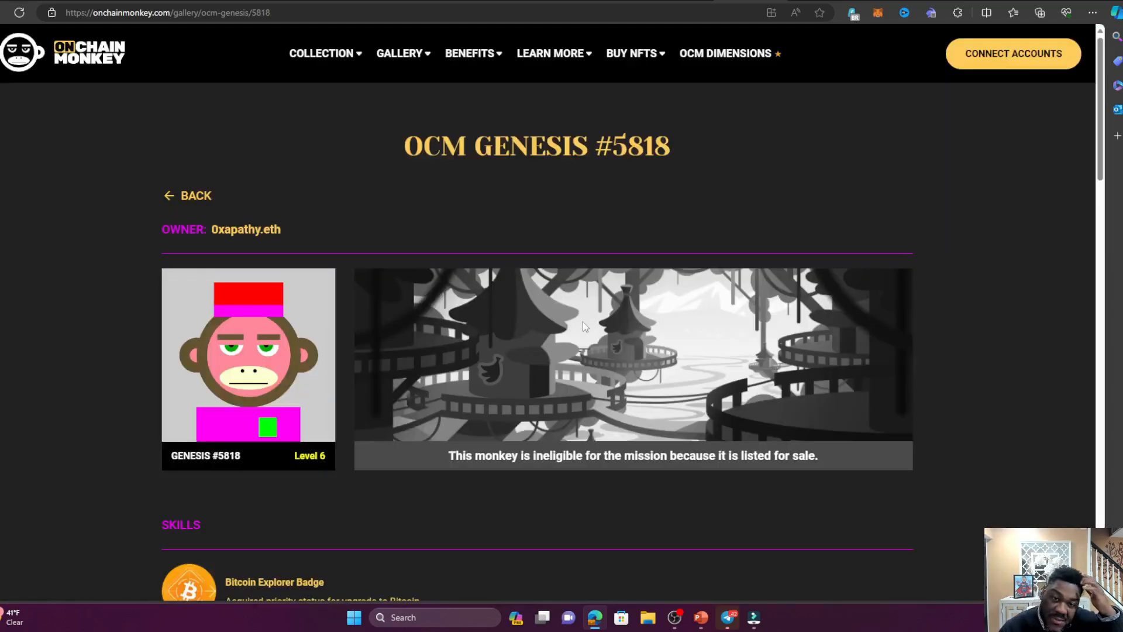
pyautogui.moveTo(360, 351)
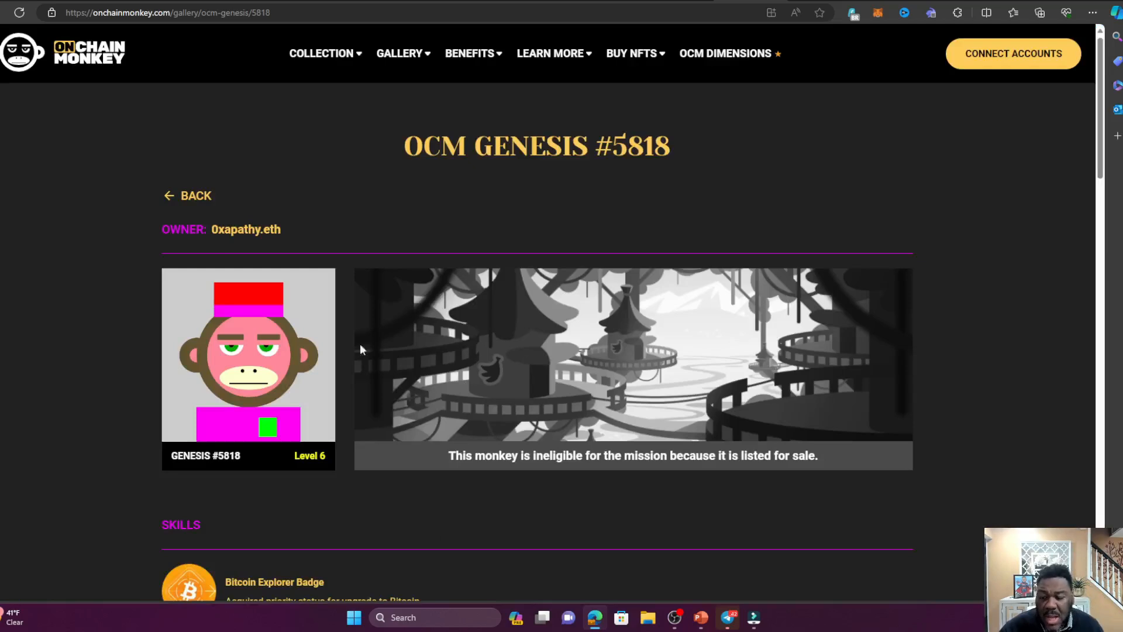
pyautogui.moveTo(510, 304)
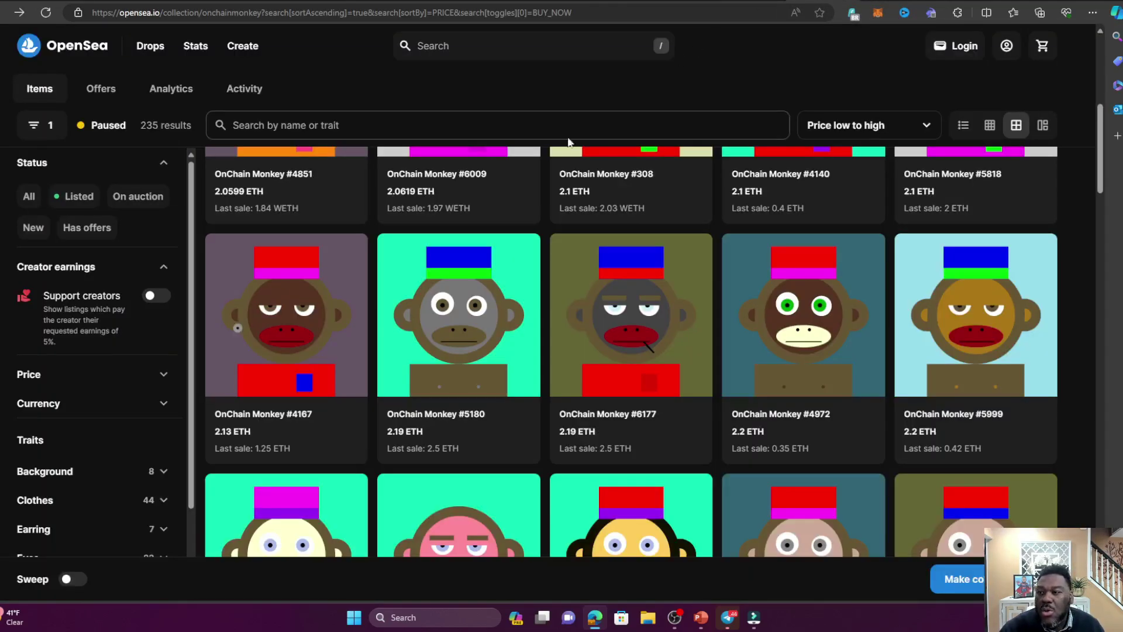
pyautogui.moveTo(441, 283)
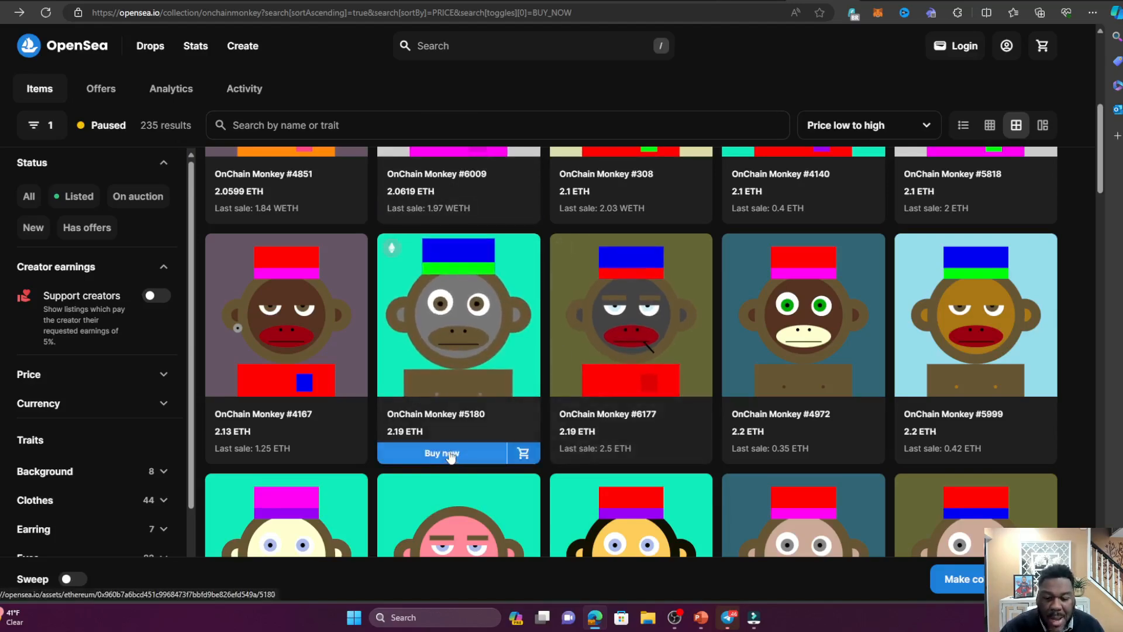
# View OnChain Monkey #5180 at 2.19 ETH and scroll through its offers and item activity.
pyautogui.click(443, 453)
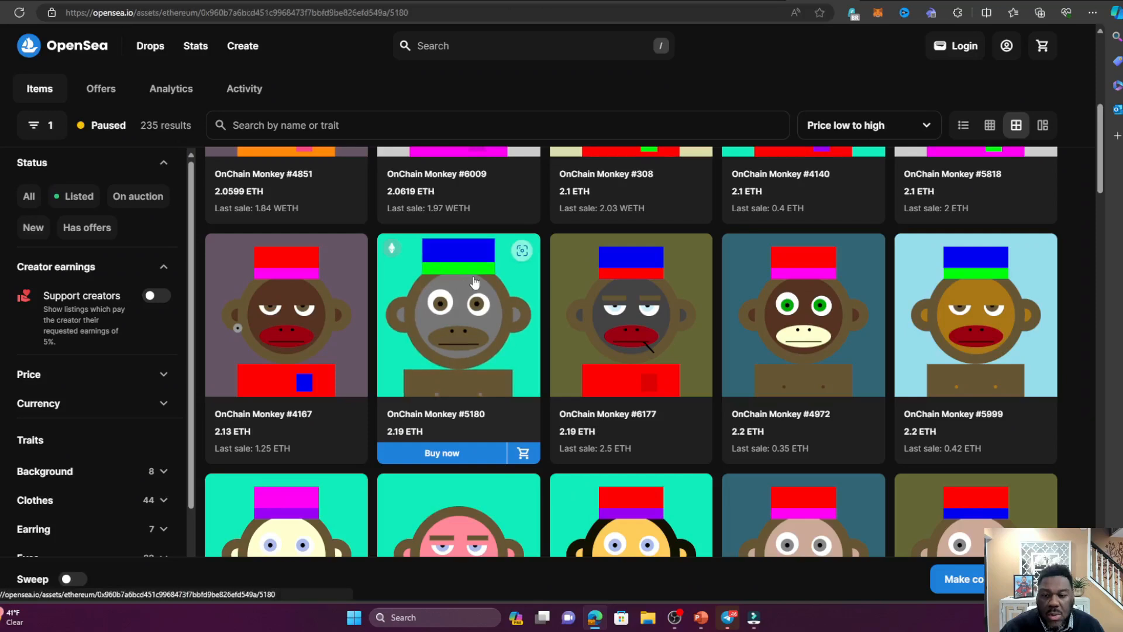
pyautogui.click(458, 315)
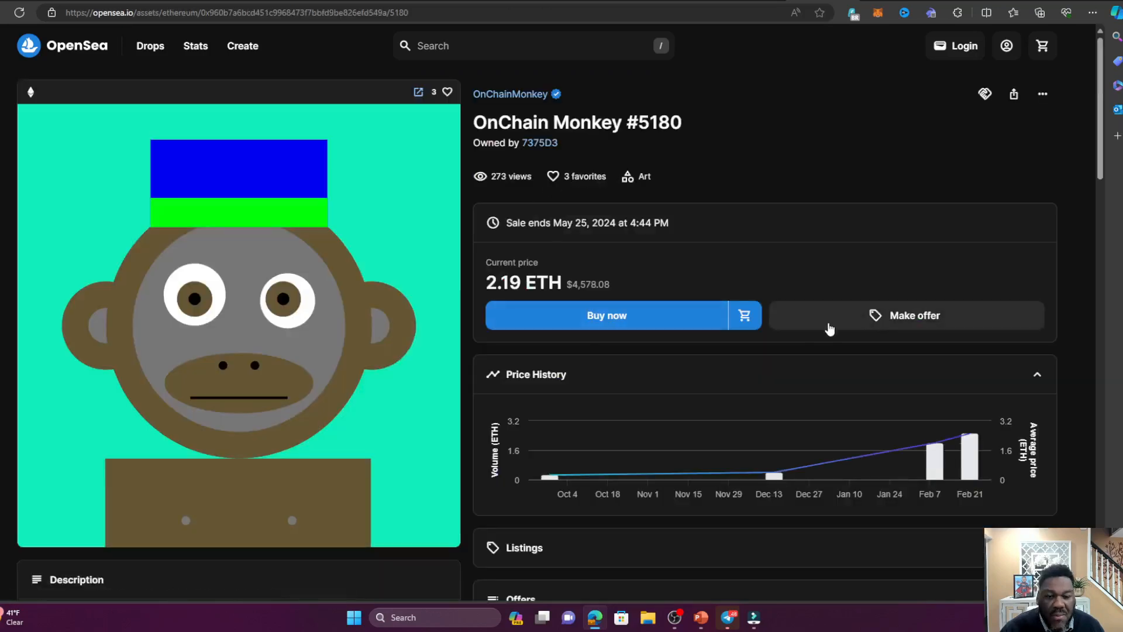
pyautogui.moveTo(695, 318)
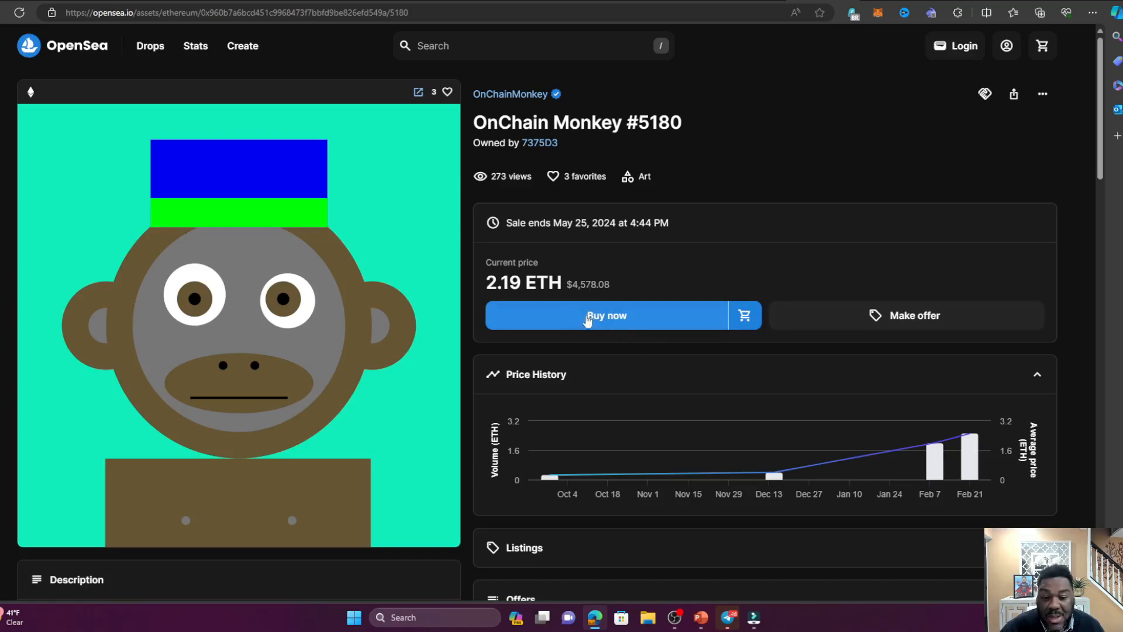
pyautogui.scroll(-3)
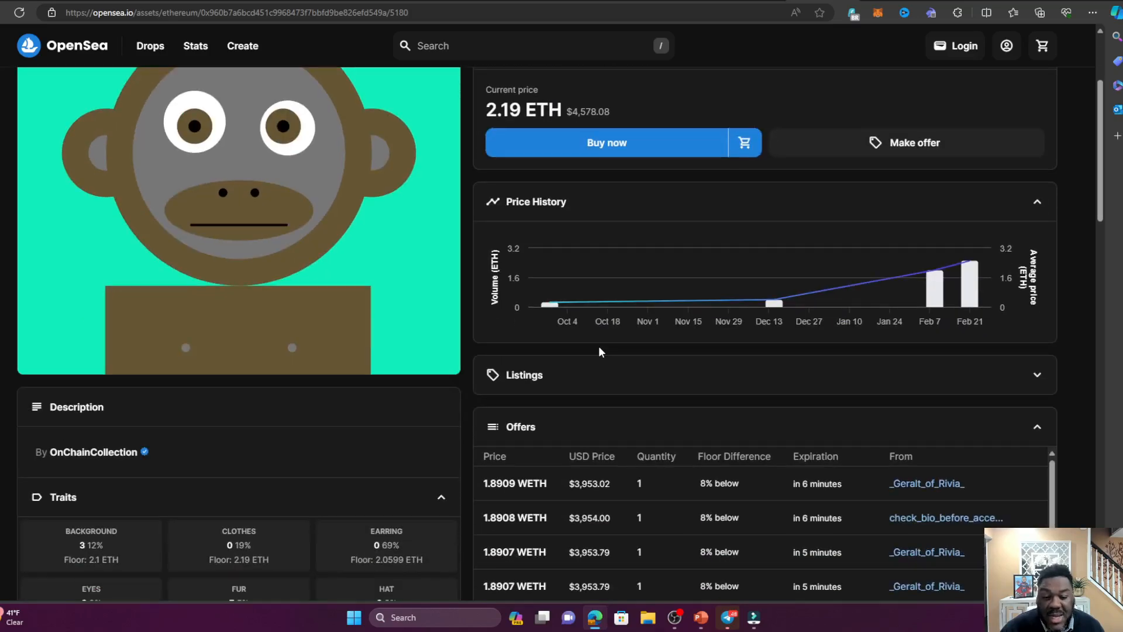
pyautogui.scroll(-3)
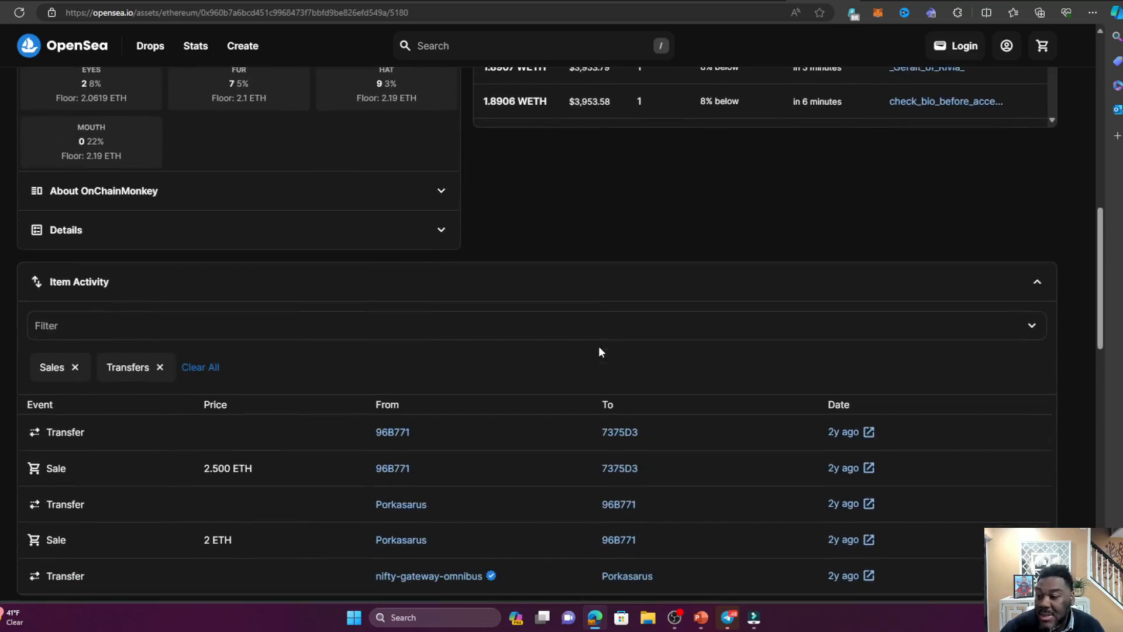
pyautogui.scroll(-3)
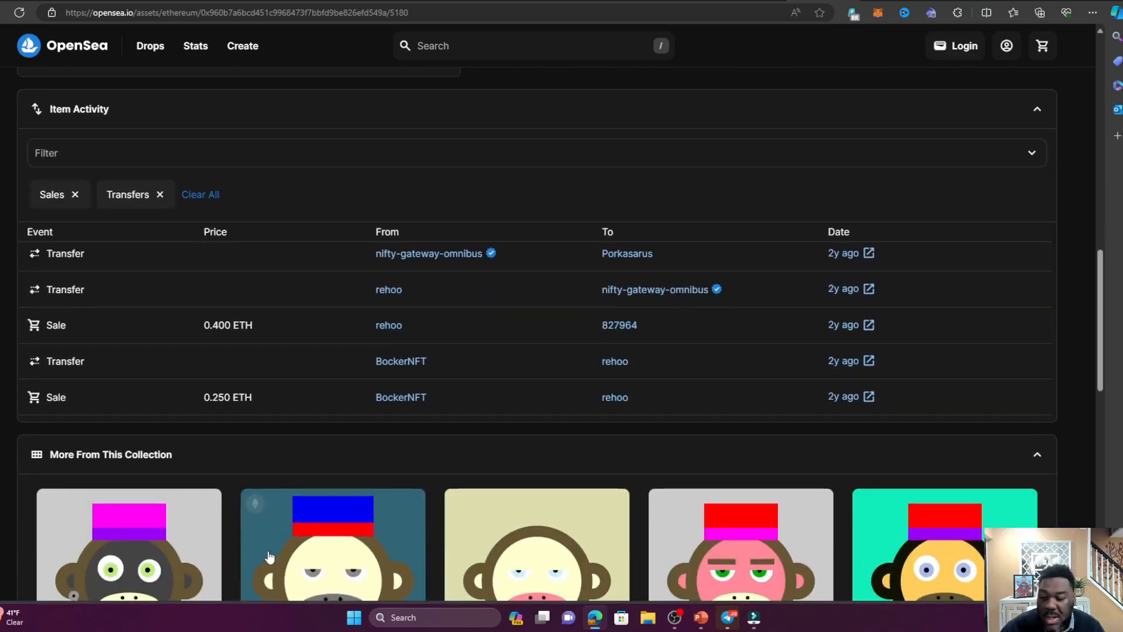
pyautogui.scroll(-3)
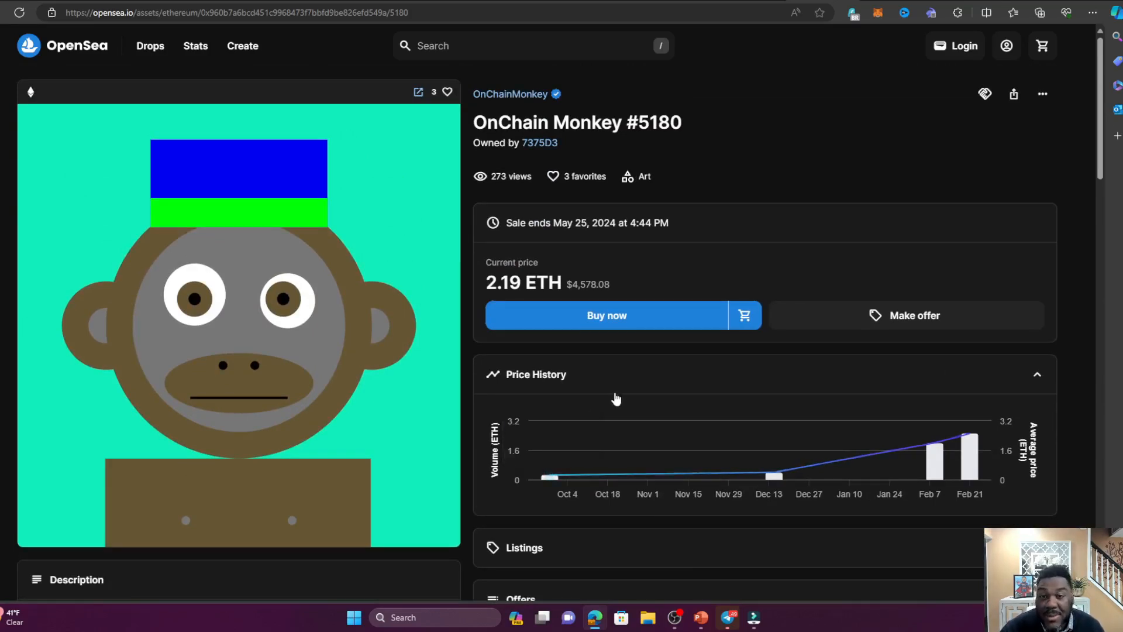
pyautogui.moveTo(625, 407)
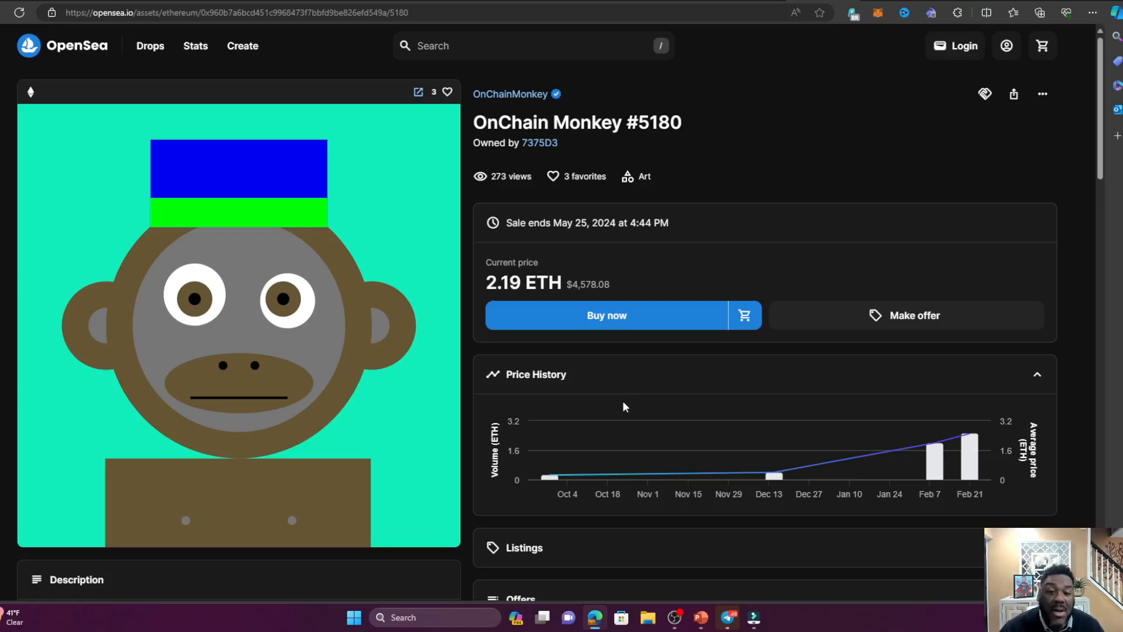
pyautogui.moveTo(621, 365)
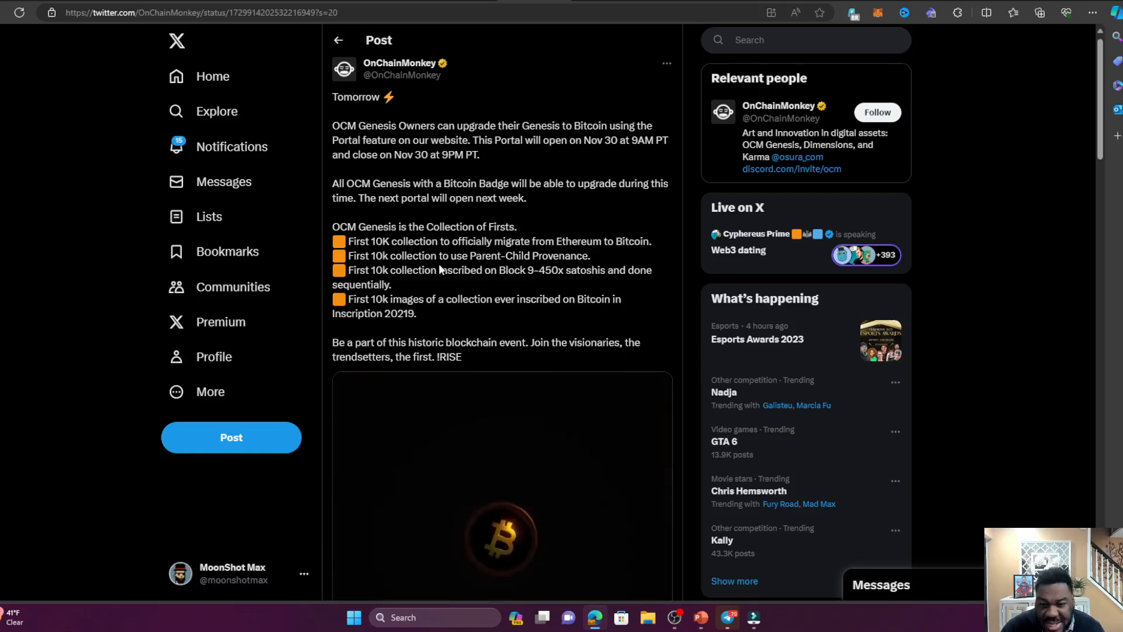
# Scroll down through OnChainMonkey's tweet announcing the Genesis-to-Bitcoin upgrade portal.
pyautogui.scroll(-3)
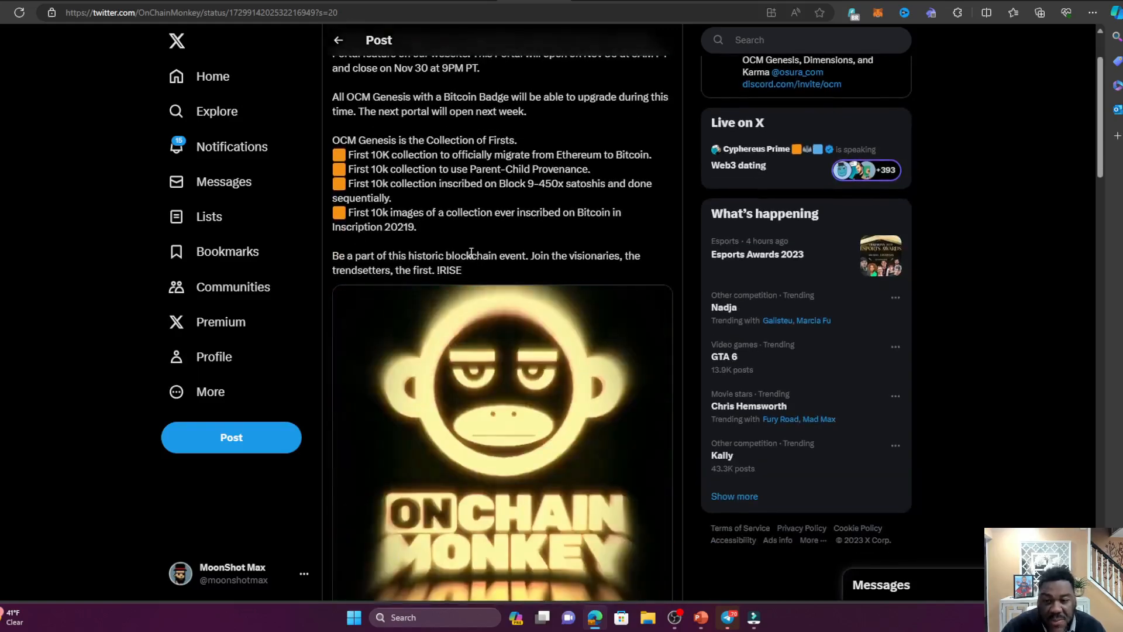